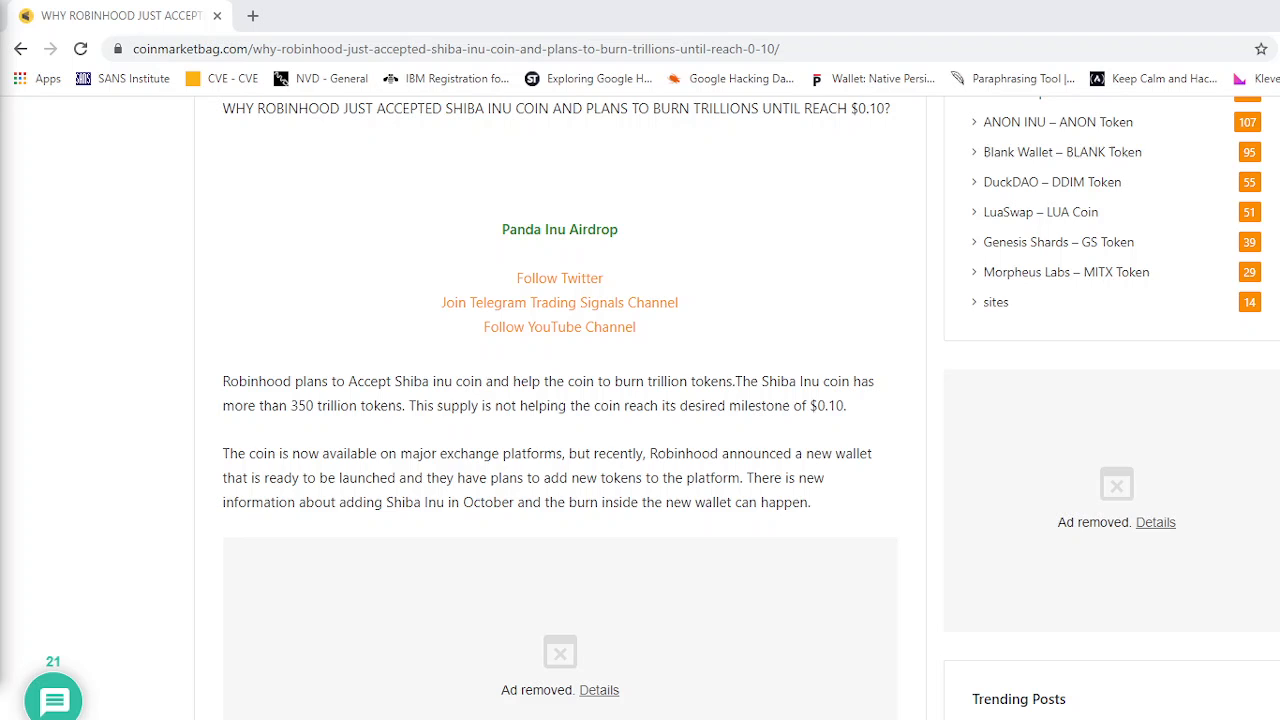
{"action": "mouse_move", "coordinate": [184, 480]}
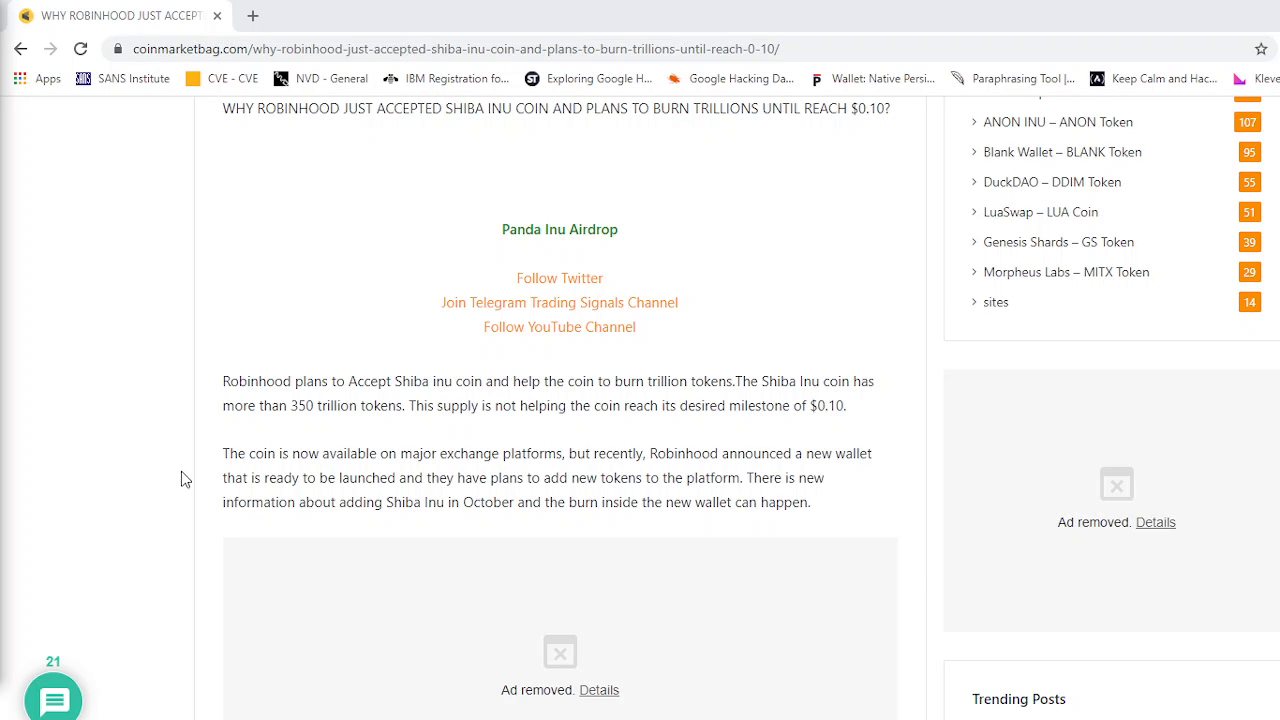
{"action": "scroll", "scroll_direction": "up", "scroll_amount": 3}
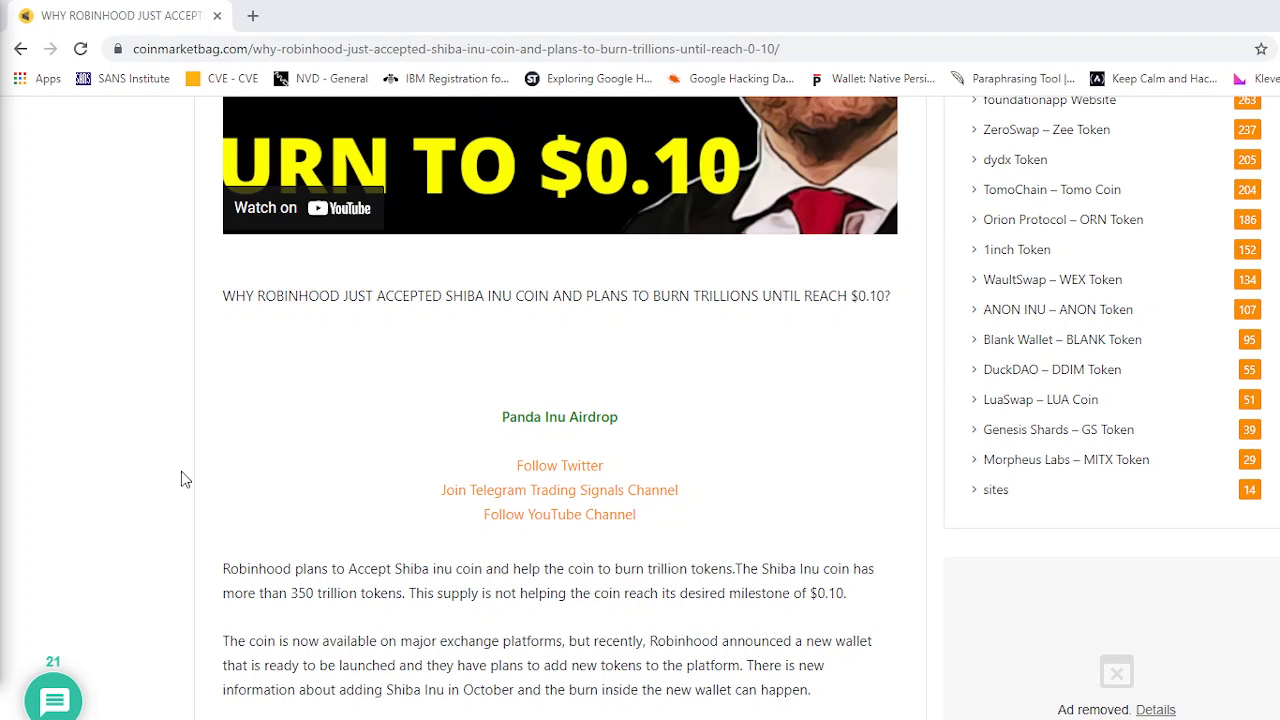
{"action": "scroll", "scroll_direction": "down", "scroll_amount": 3}
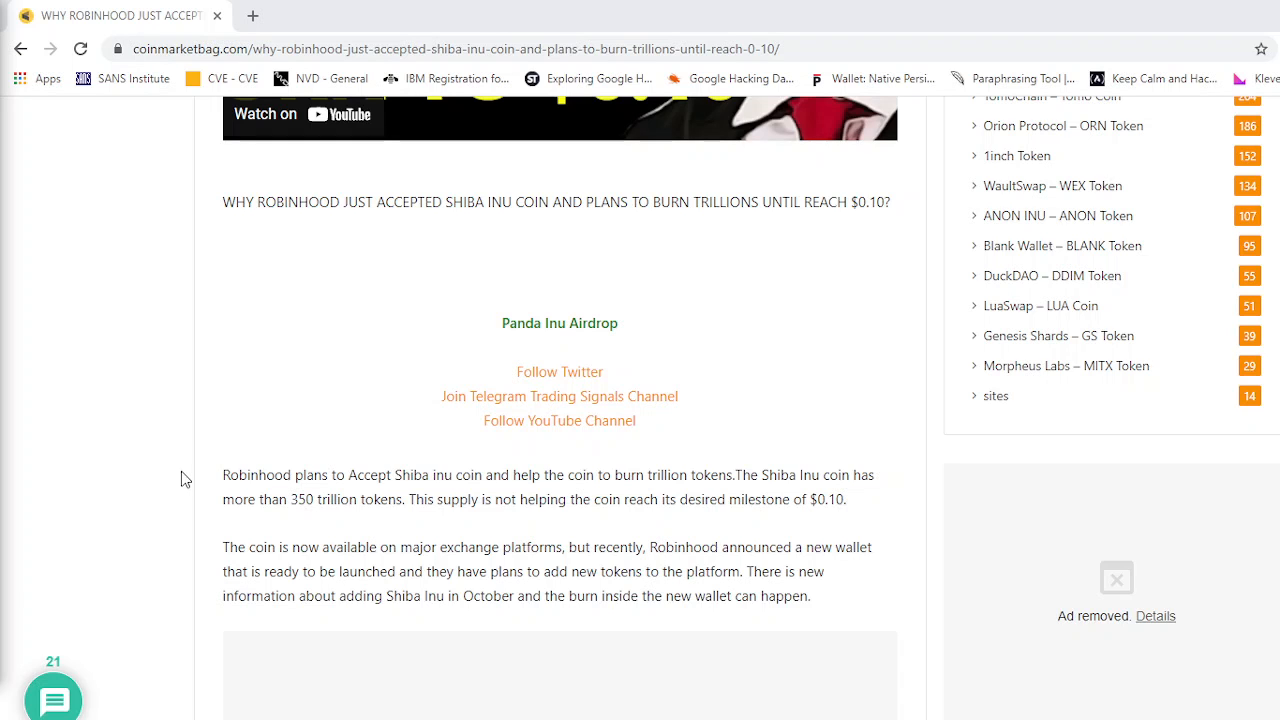
{"action": "mouse_move", "coordinate": [360, 446]}
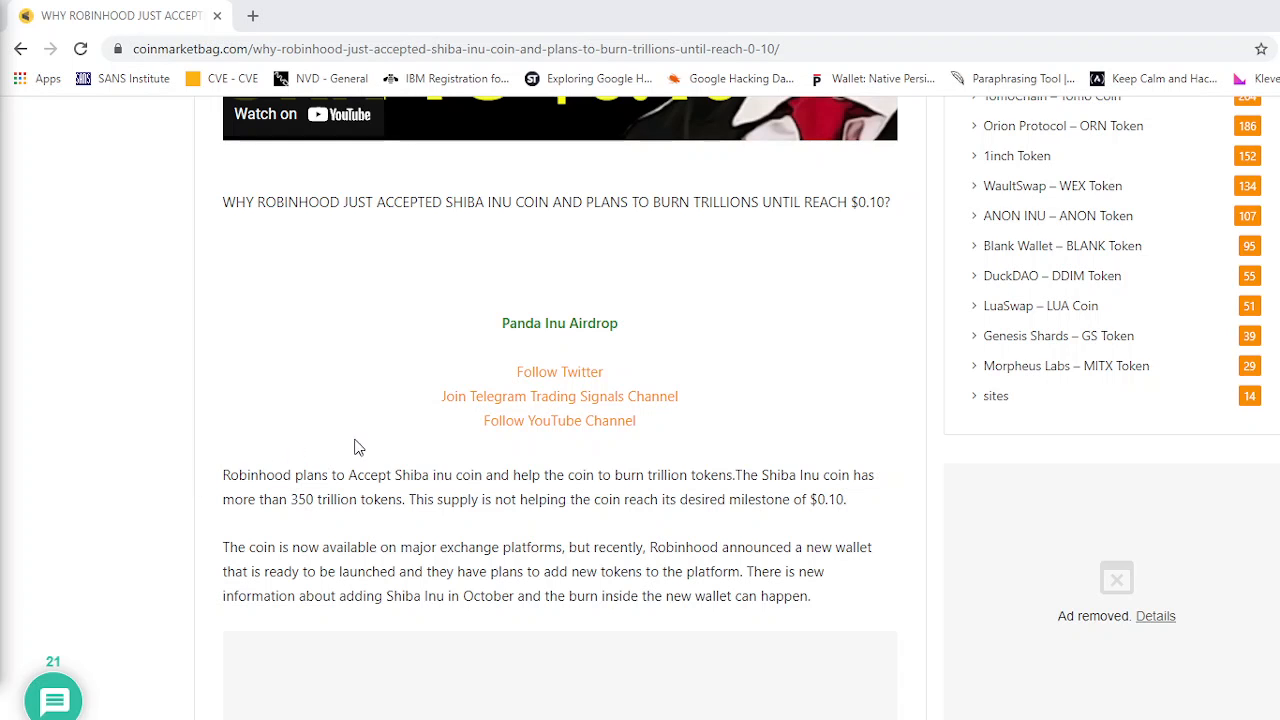
{"action": "scroll", "scroll_direction": "down", "scroll_amount": 3}
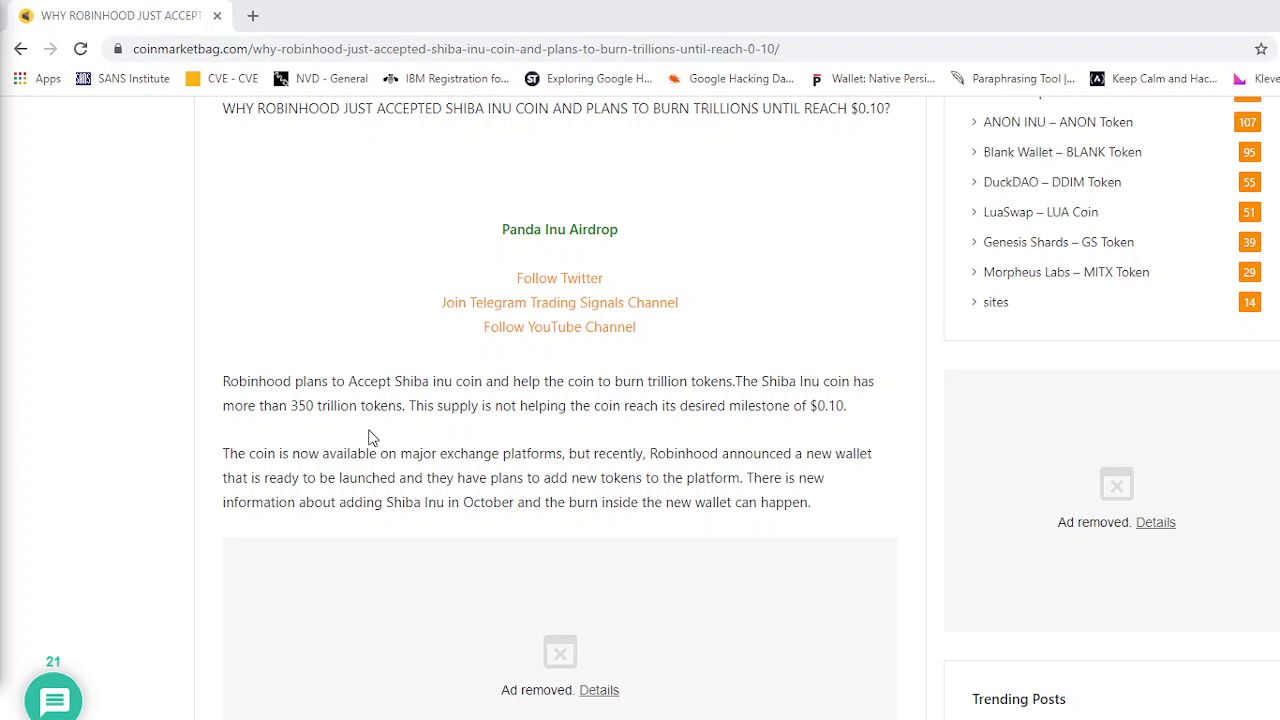
{"action": "mouse_move", "coordinate": [390, 444]}
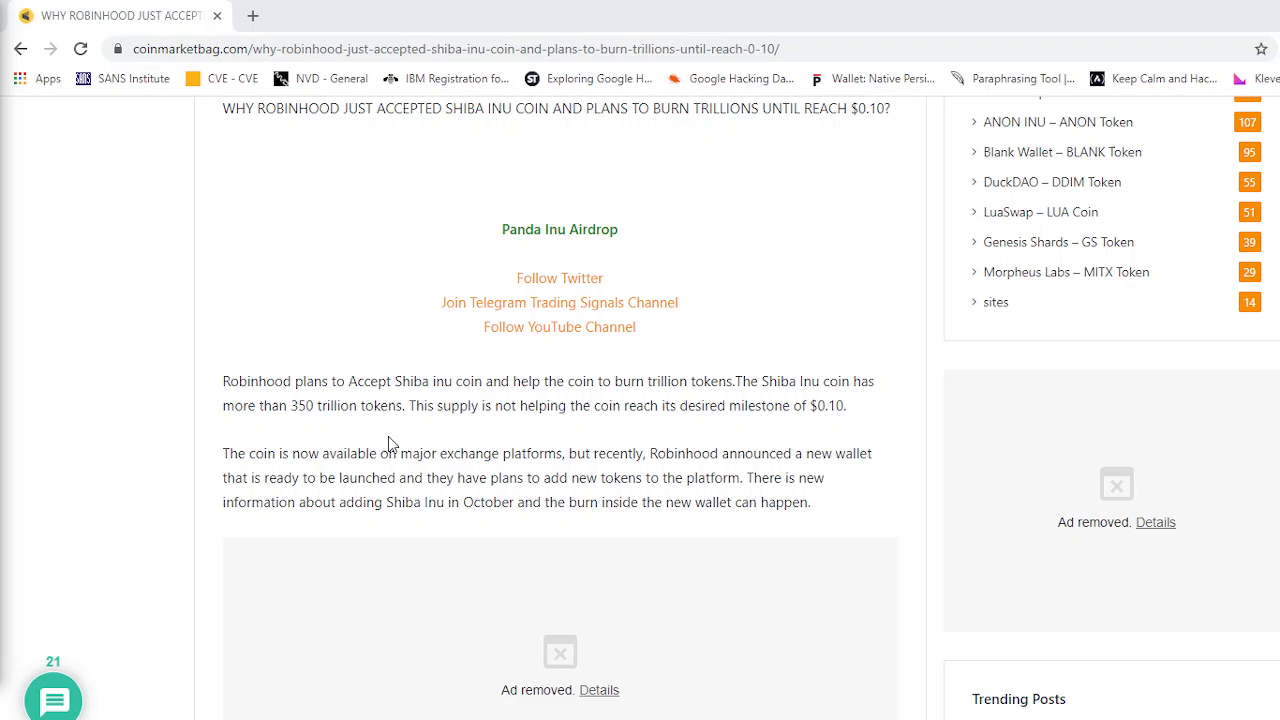
{"action": "mouse_move", "coordinate": [478, 424]}
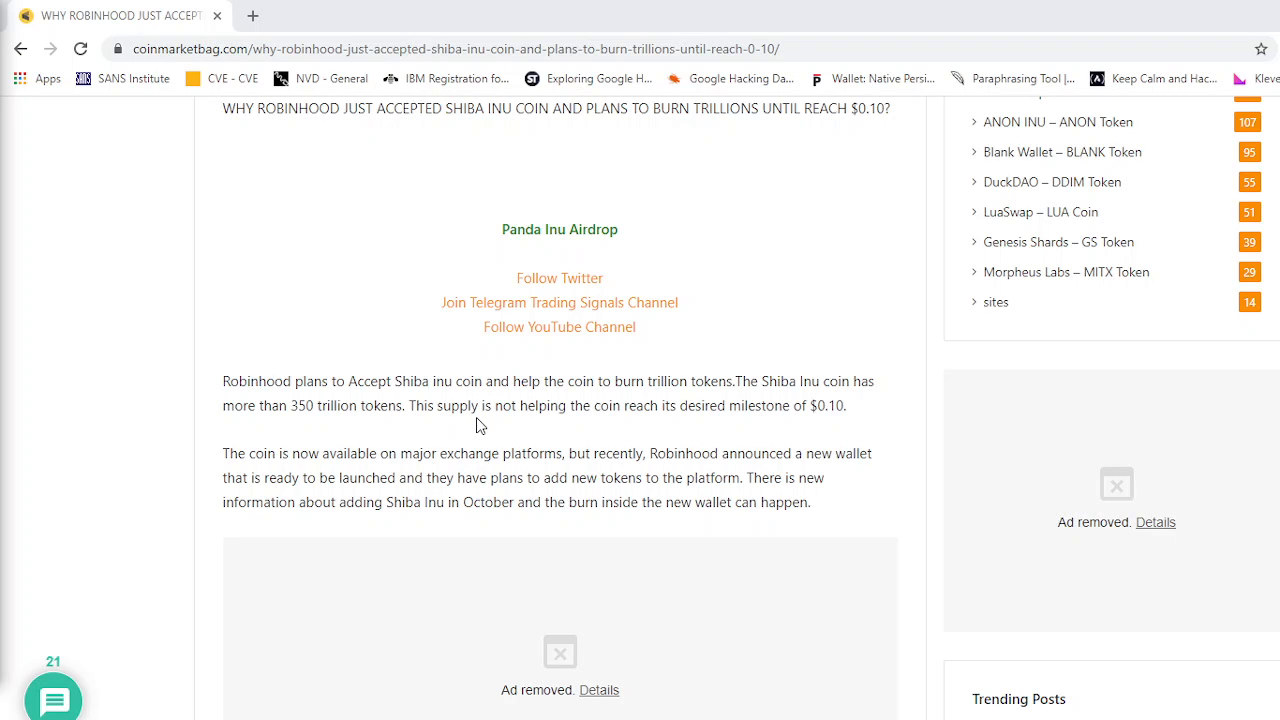
{"action": "scroll", "scroll_direction": "down", "scroll_amount": 3}
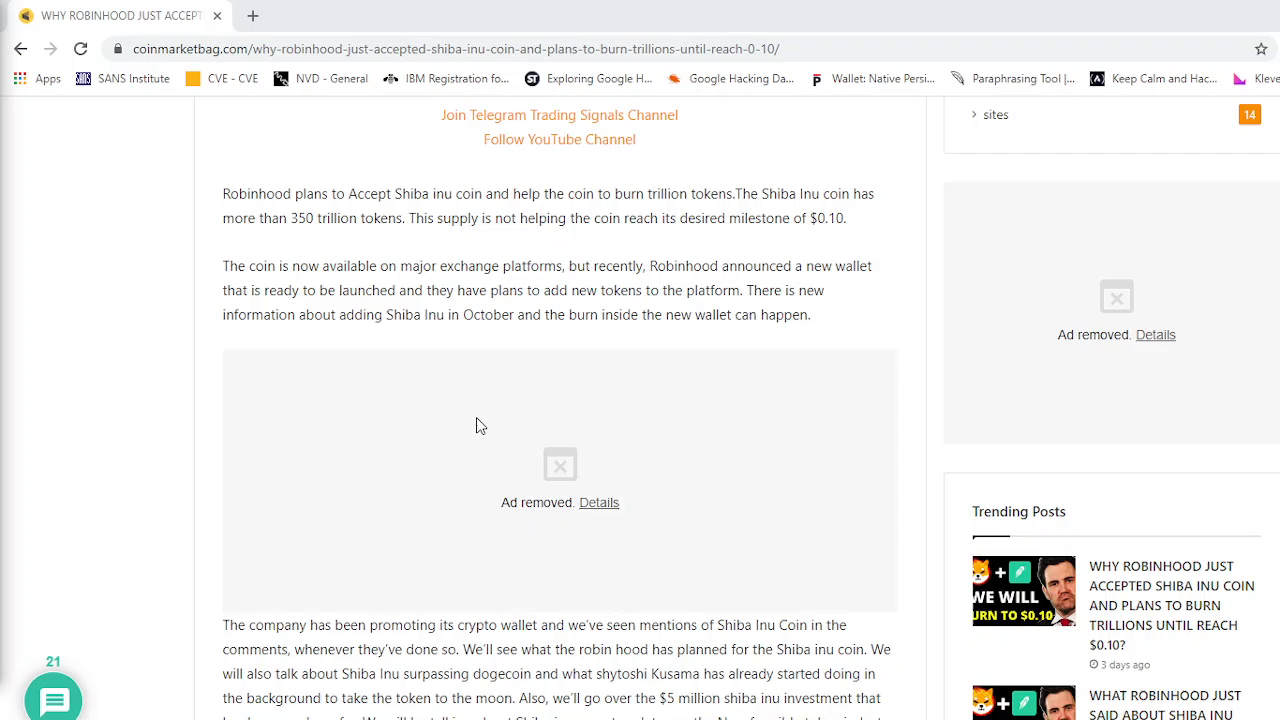
{"action": "scroll", "scroll_direction": "down", "scroll_amount": 3}
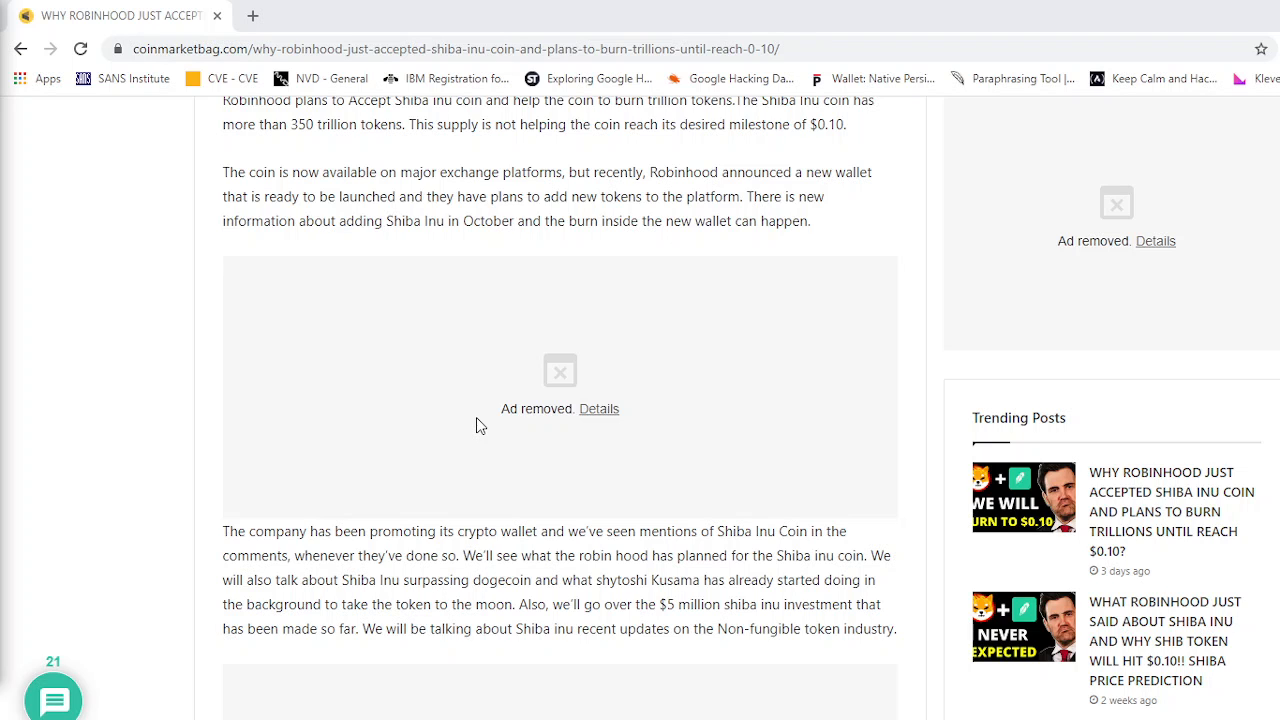
{"action": "scroll", "scroll_direction": "down", "scroll_amount": 3}
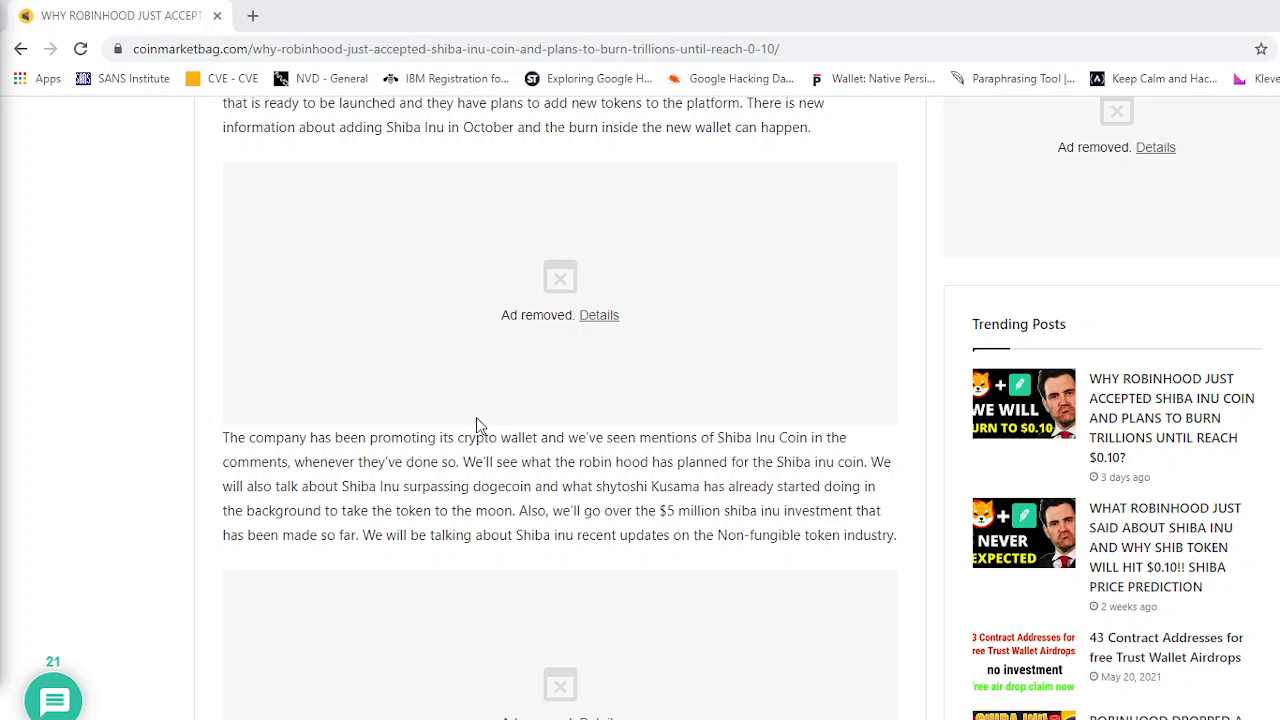
{"action": "scroll", "scroll_direction": "down", "scroll_amount": 3}
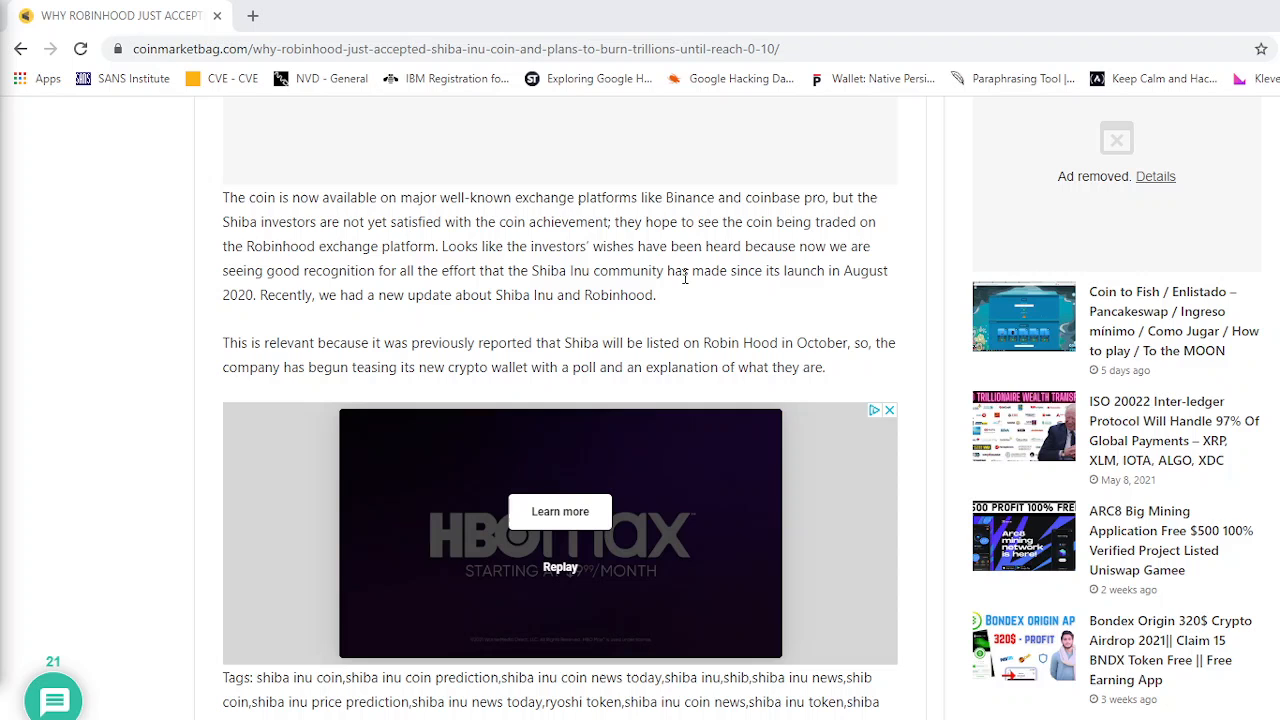
{"action": "scroll", "scroll_direction": "down", "scroll_amount": 3}
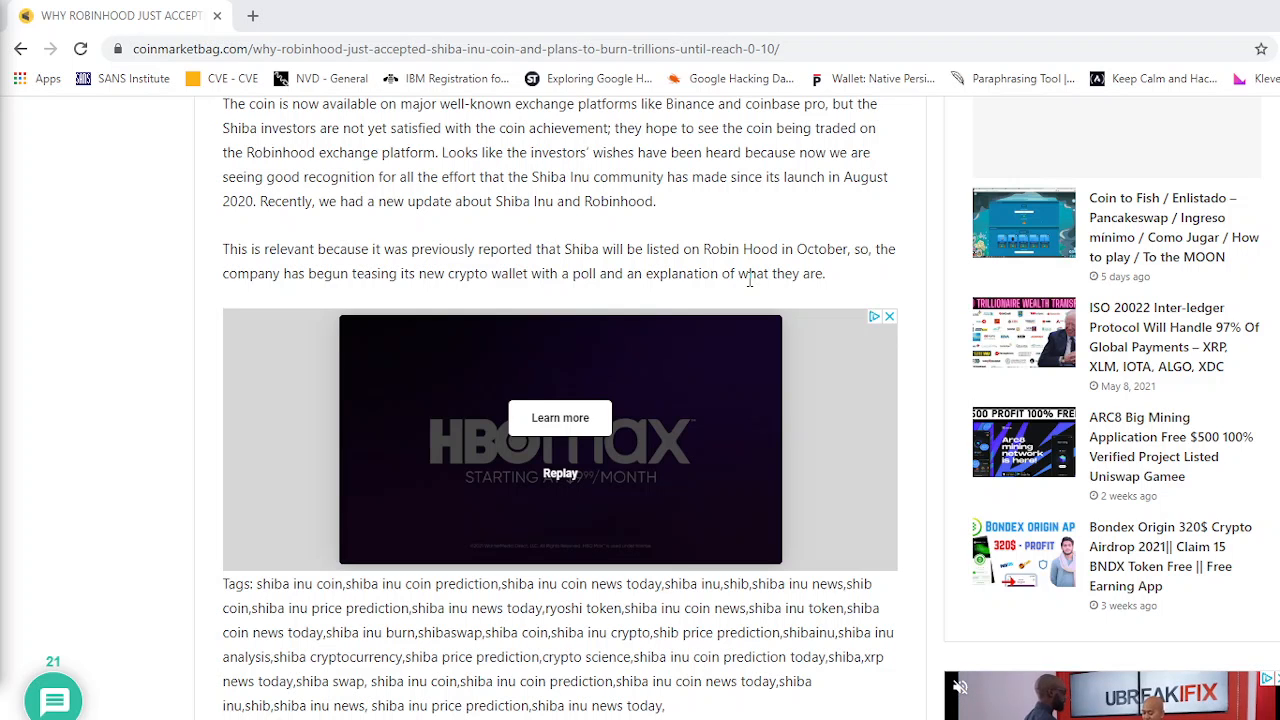
{"action": "scroll", "scroll_direction": "down", "scroll_amount": 3}
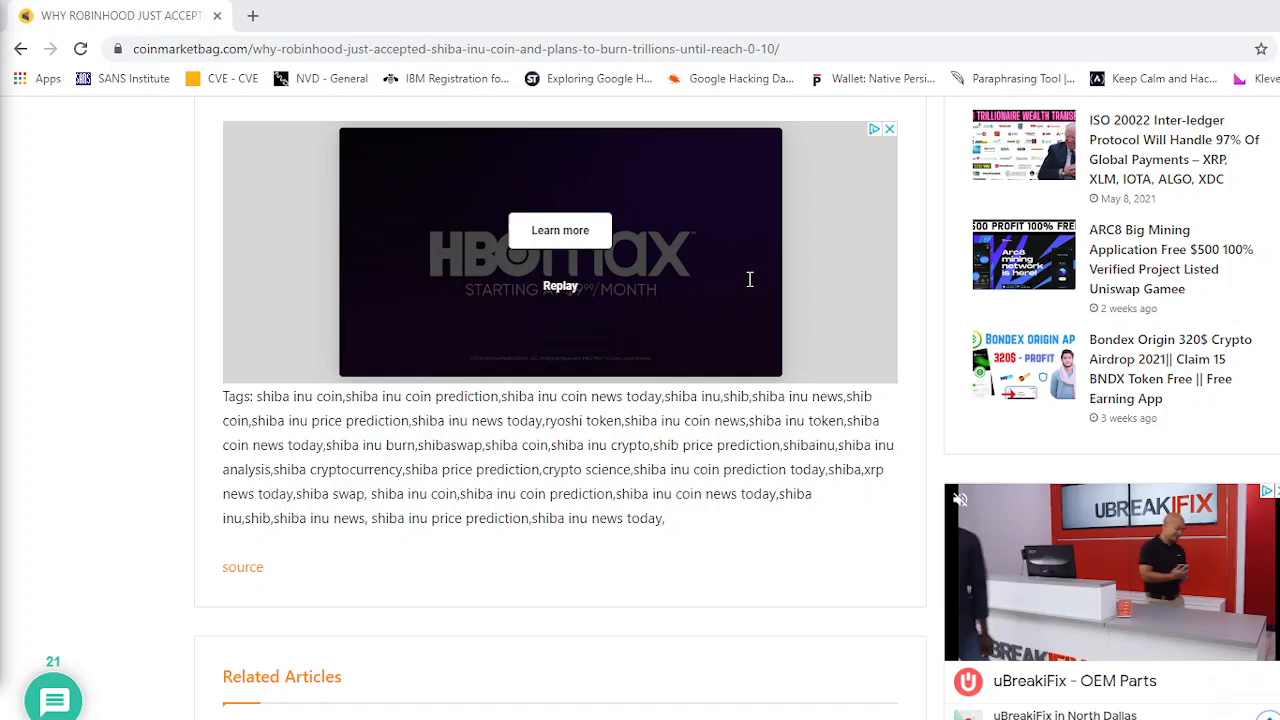
{"action": "scroll", "scroll_direction": "up", "scroll_amount": 3}
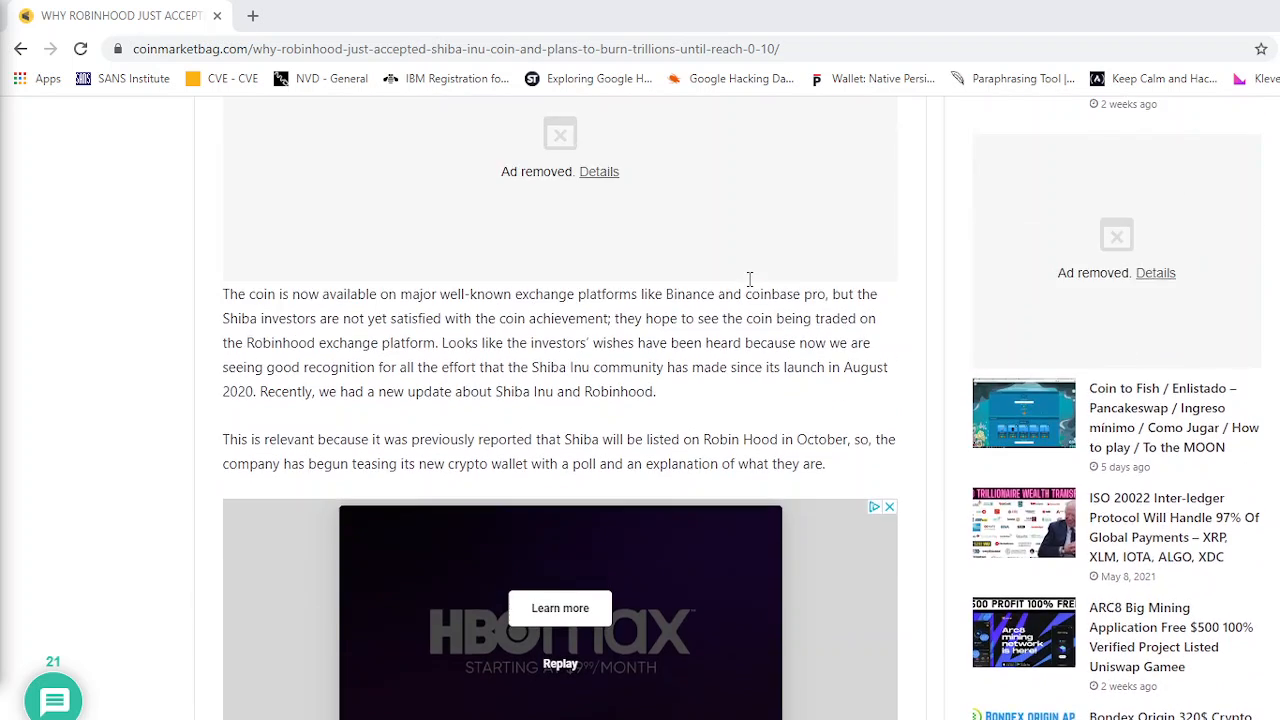
{"action": "scroll", "scroll_direction": "up", "scroll_amount": 3}
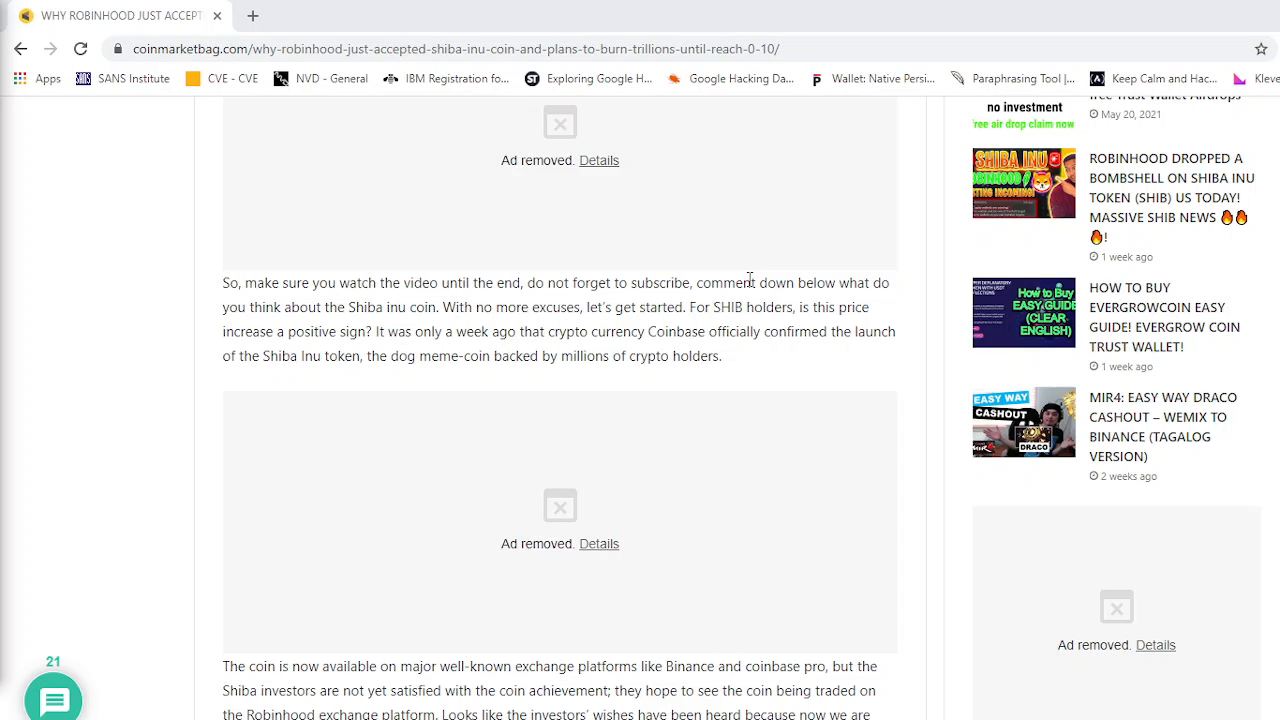
{"action": "mouse_move", "coordinate": [664, 288]}
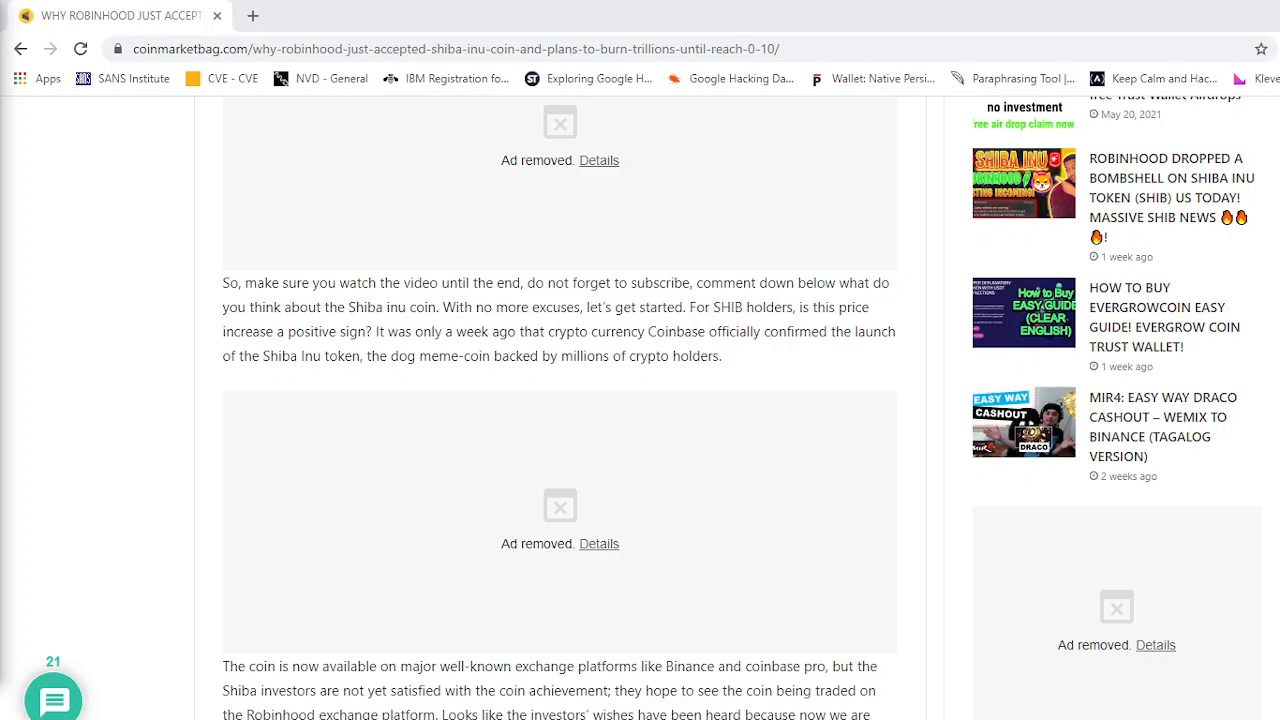
{"action": "mouse_move", "coordinate": [4, 520]}
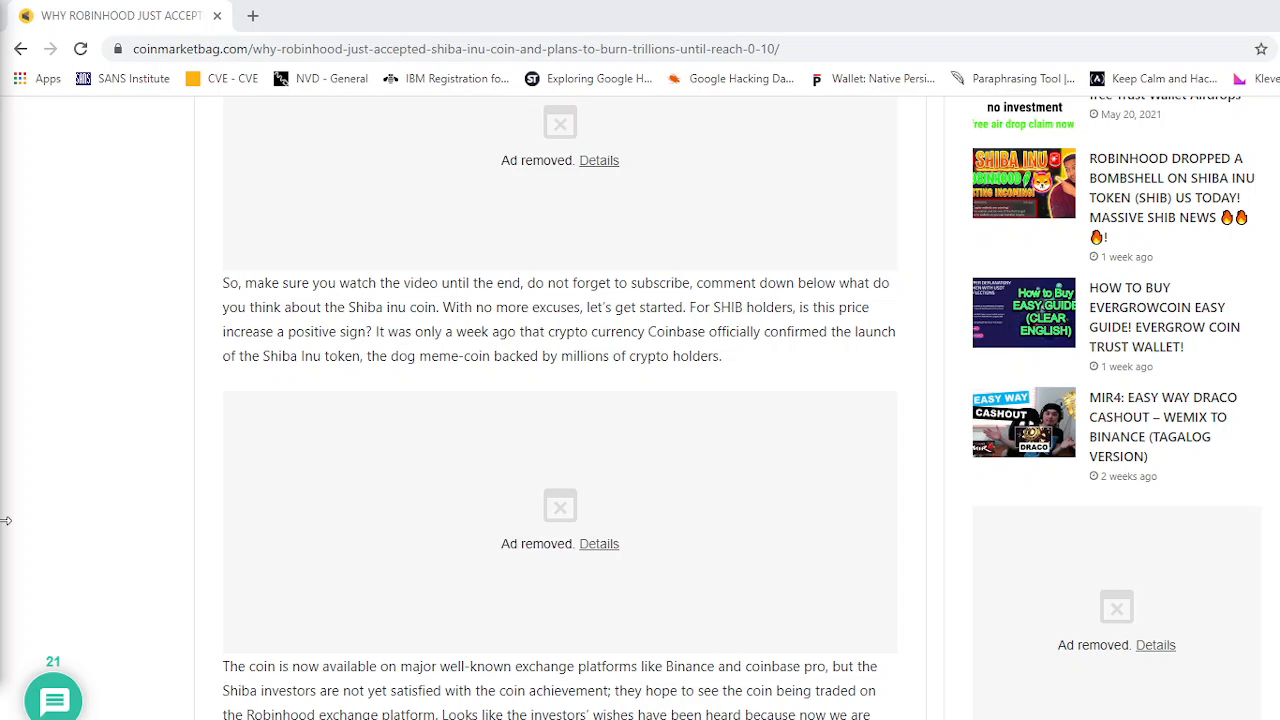
{"action": "mouse_move", "coordinate": [164, 450]}
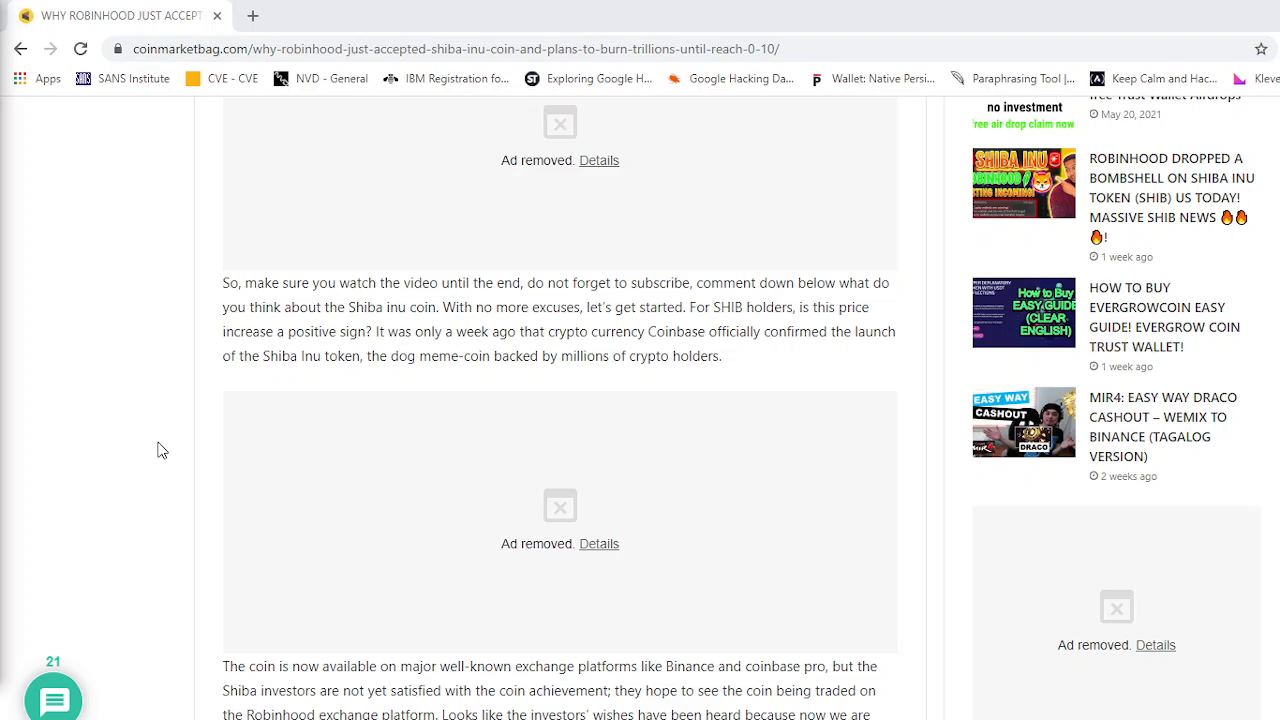